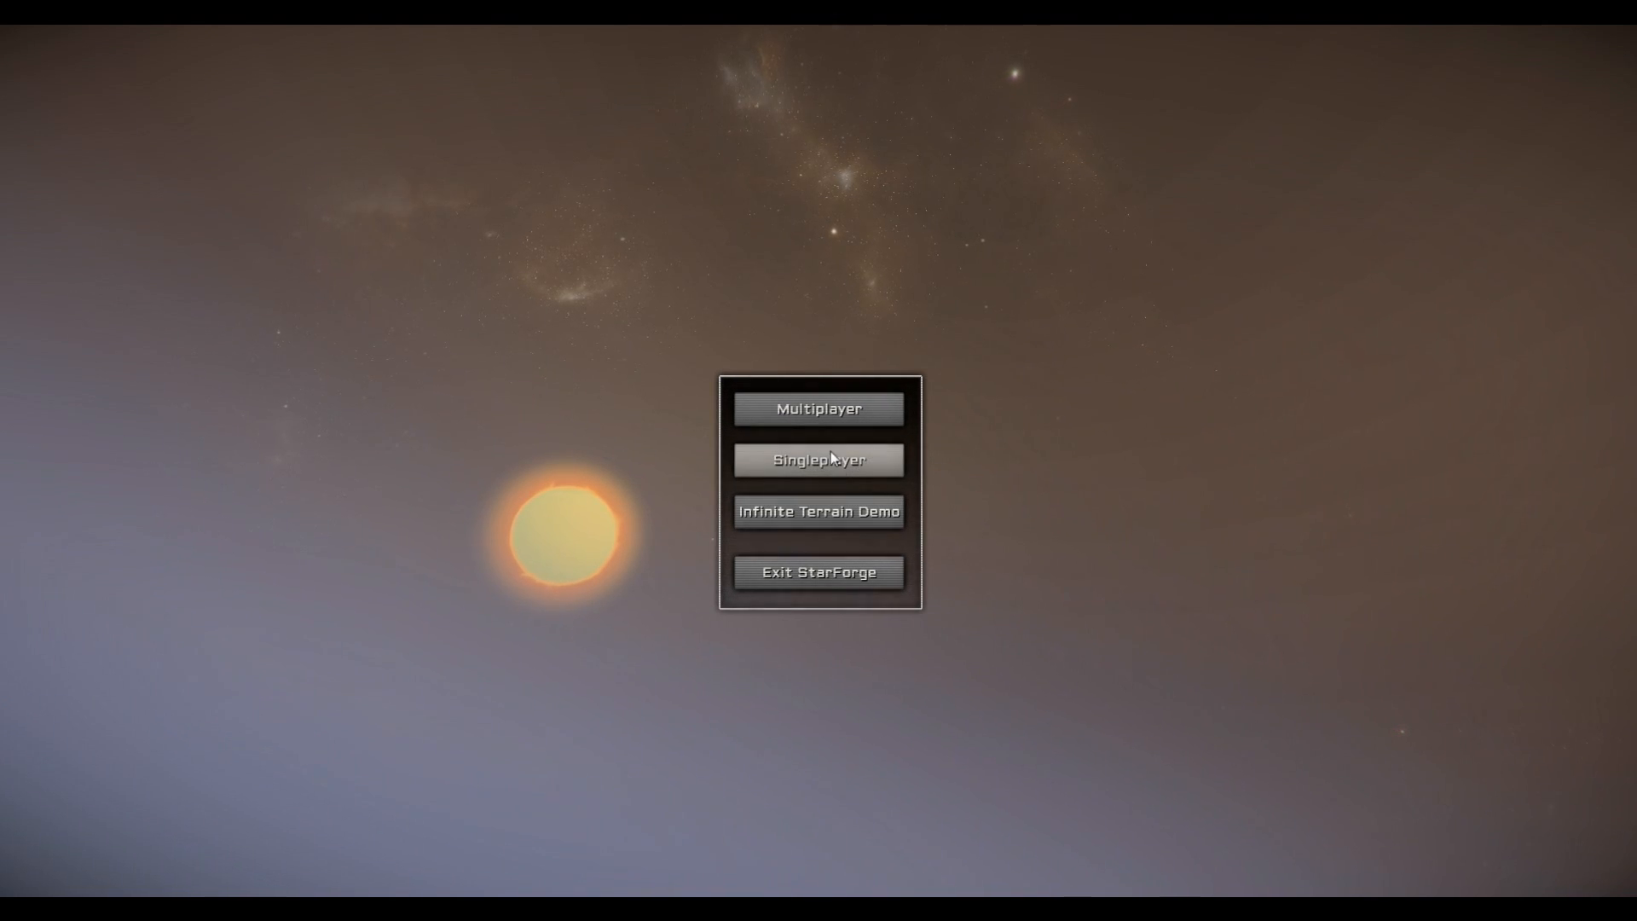
{"action": "mouse_move", "coordinate": [738, 317]}
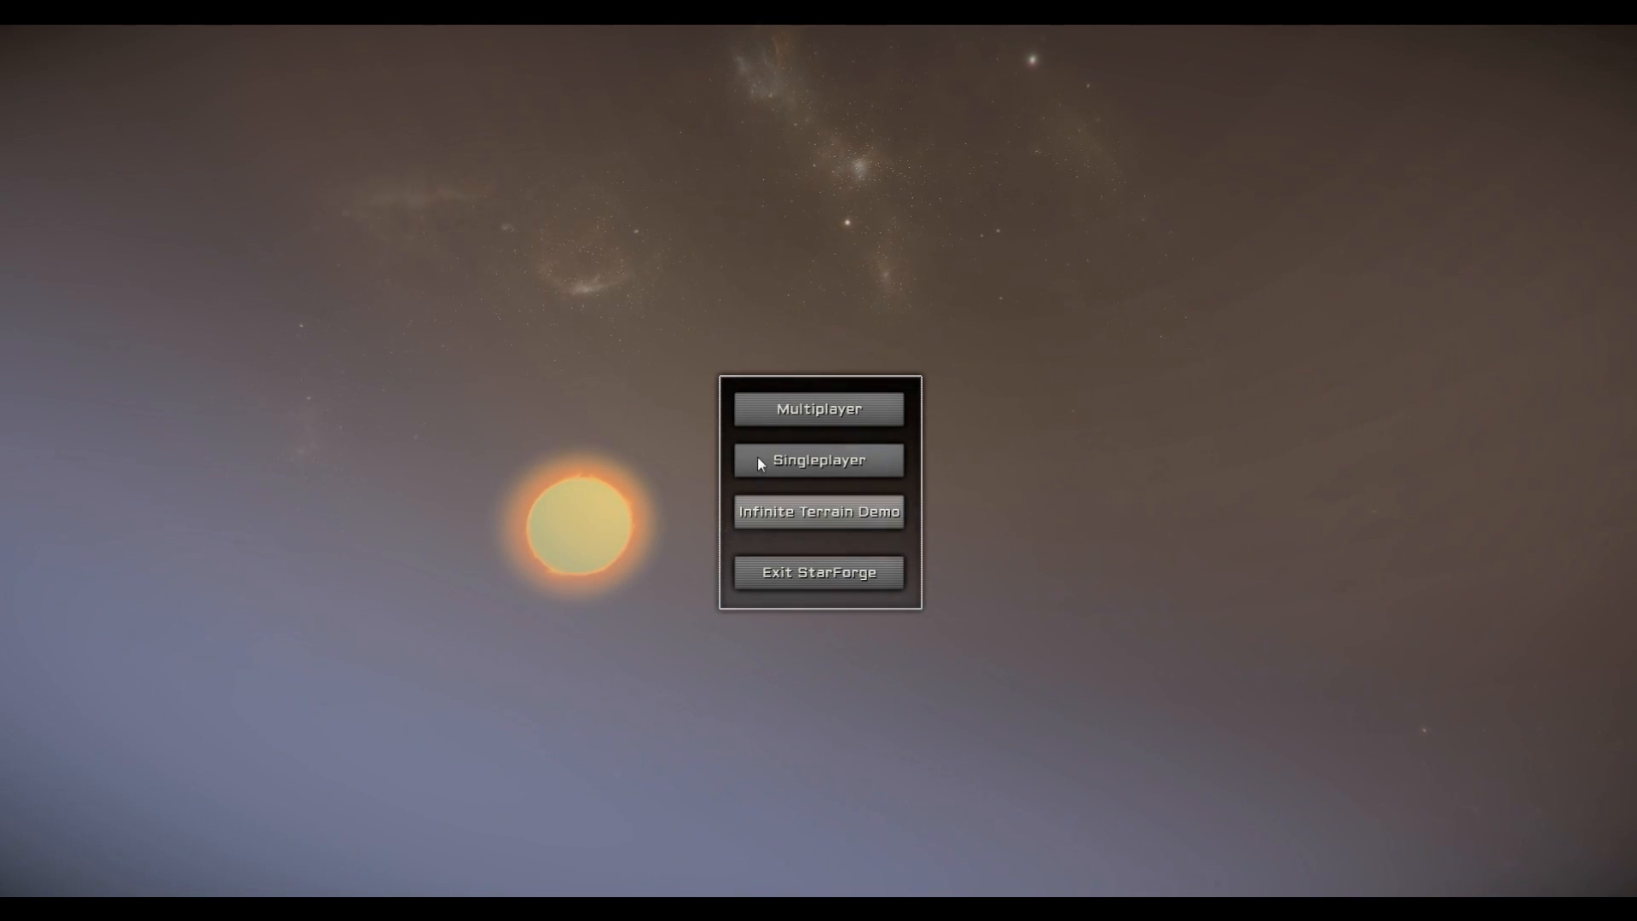
{"action": "mouse_move", "coordinate": [569, 386]}
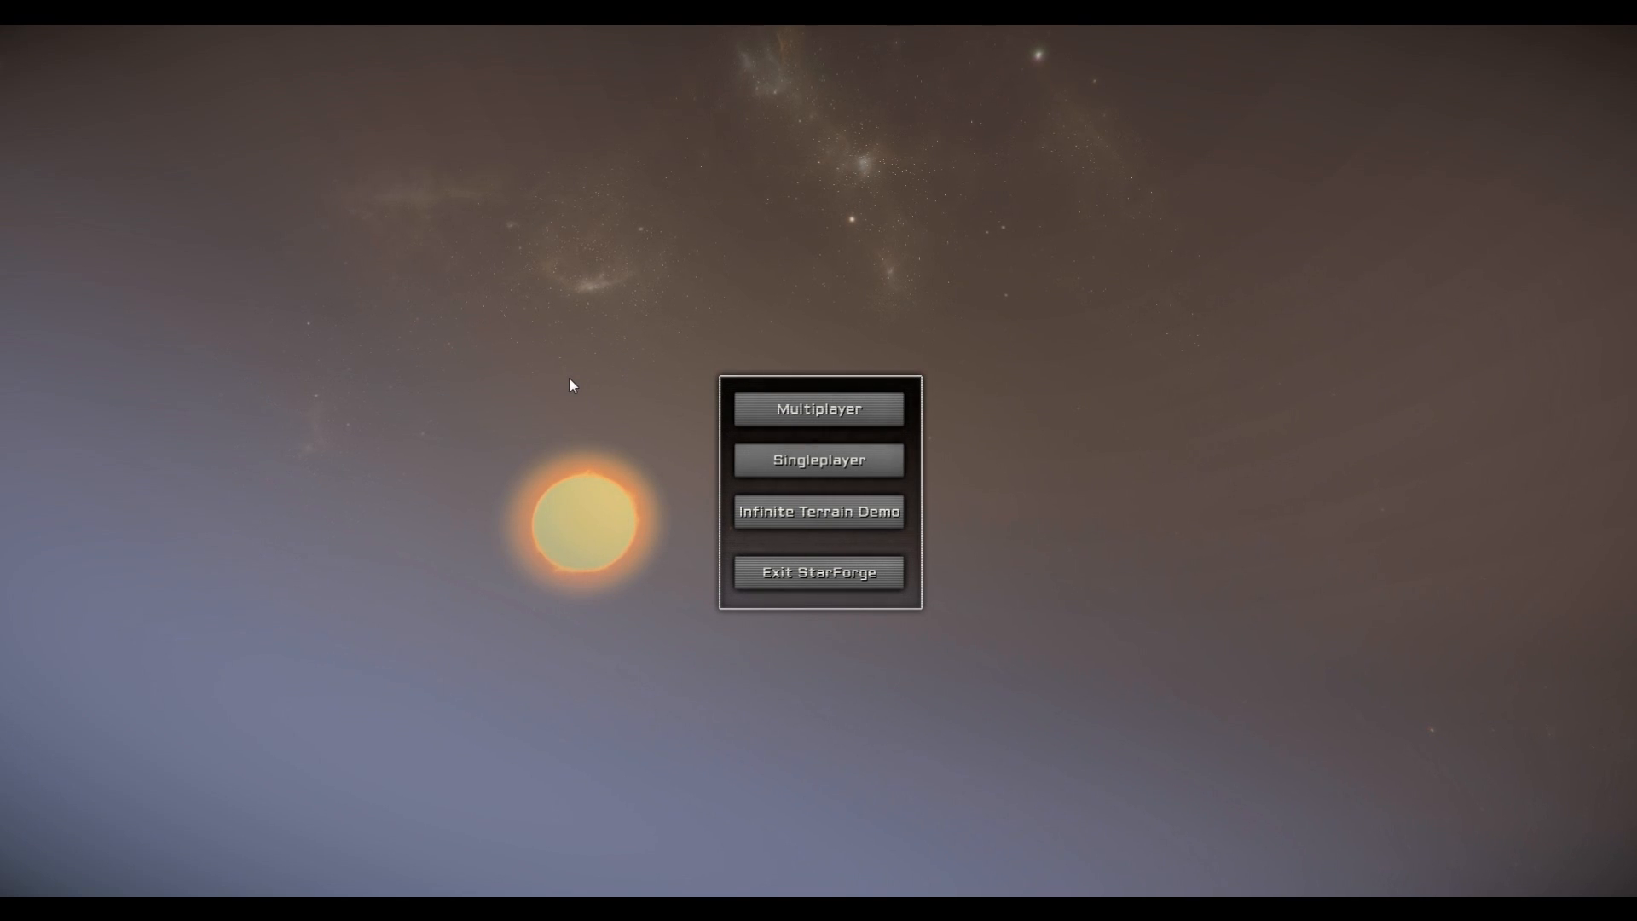
{"action": "mouse_move", "coordinate": [779, 294]}
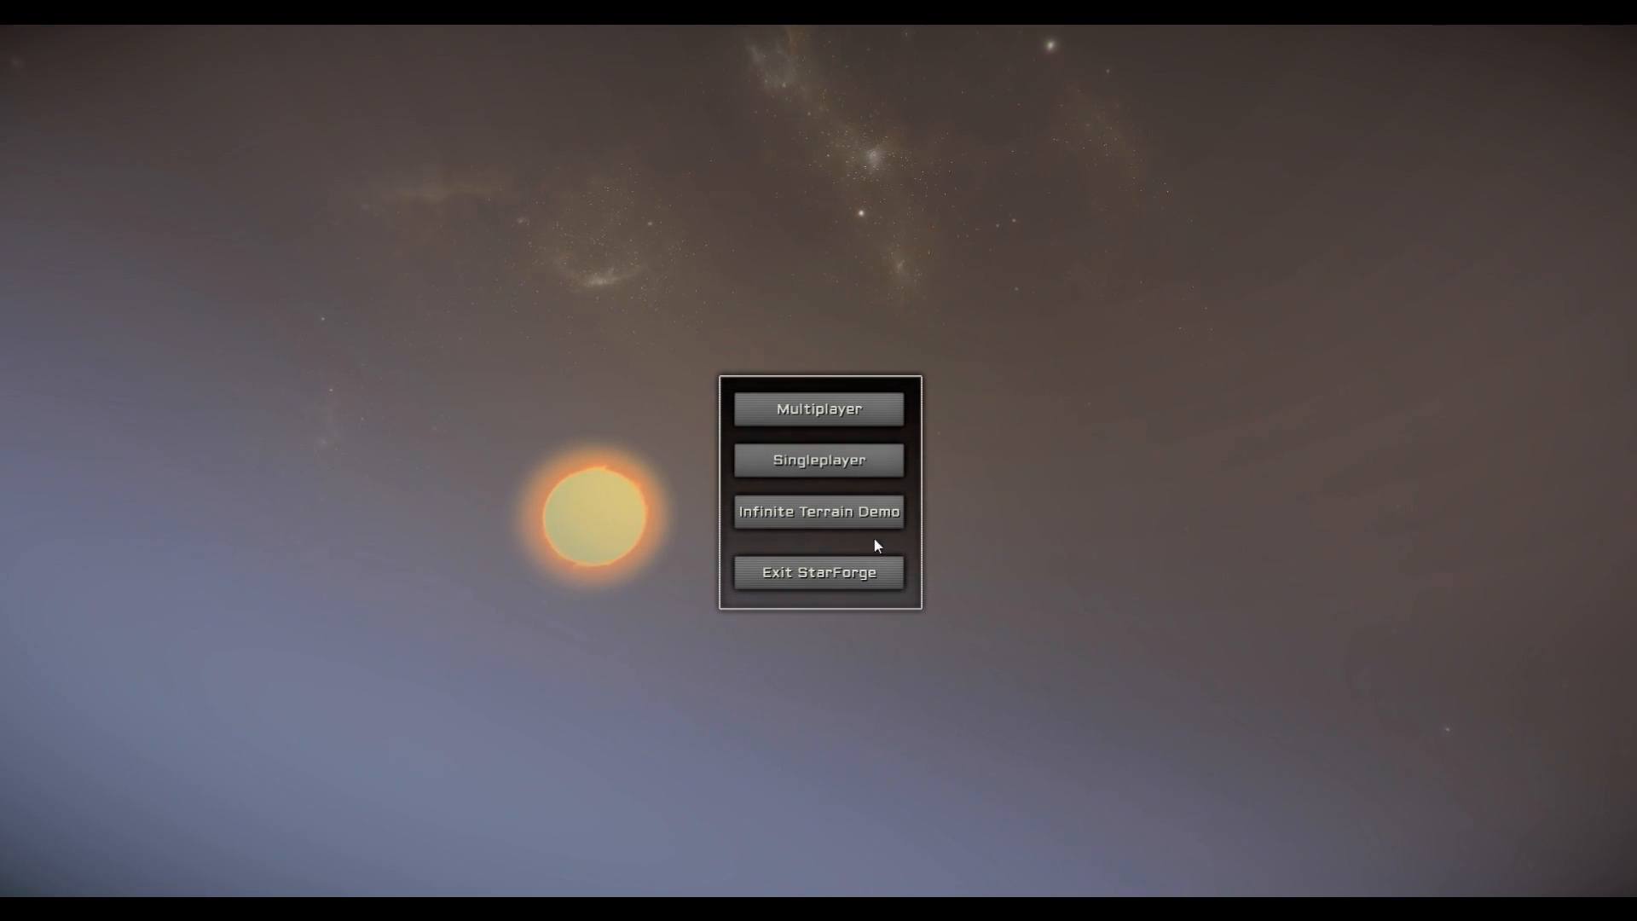
{"action": "mouse_move", "coordinate": [947, 571]}
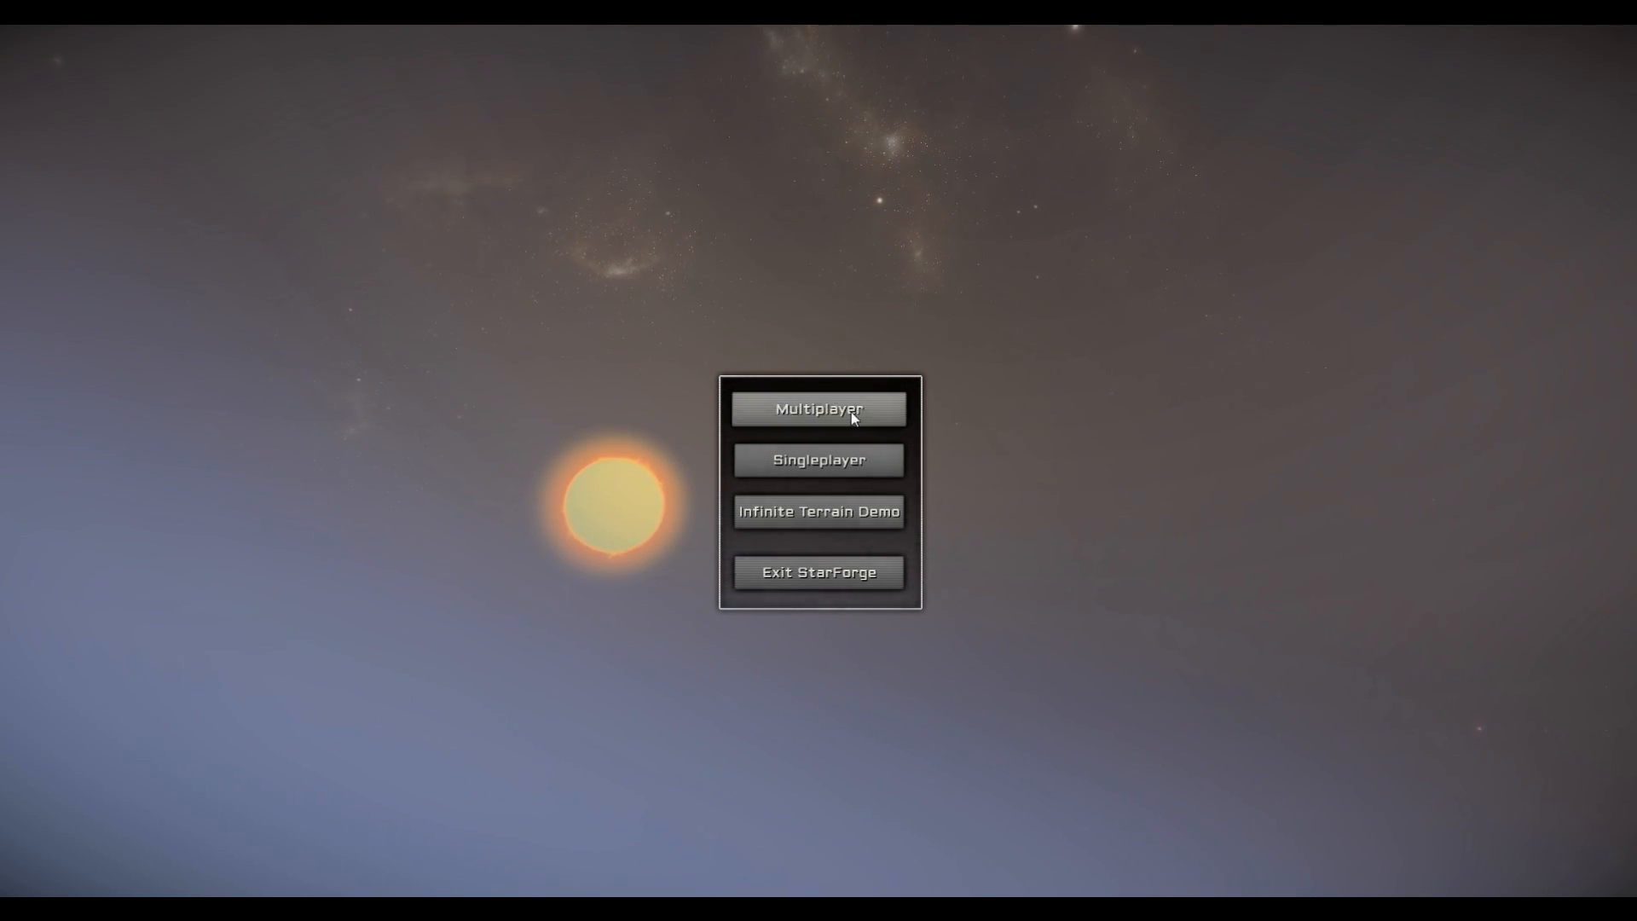
Show the Multiplayer screen with the connect address and your local and global addresses.
{"action": "left_click", "coordinate": [816, 408]}
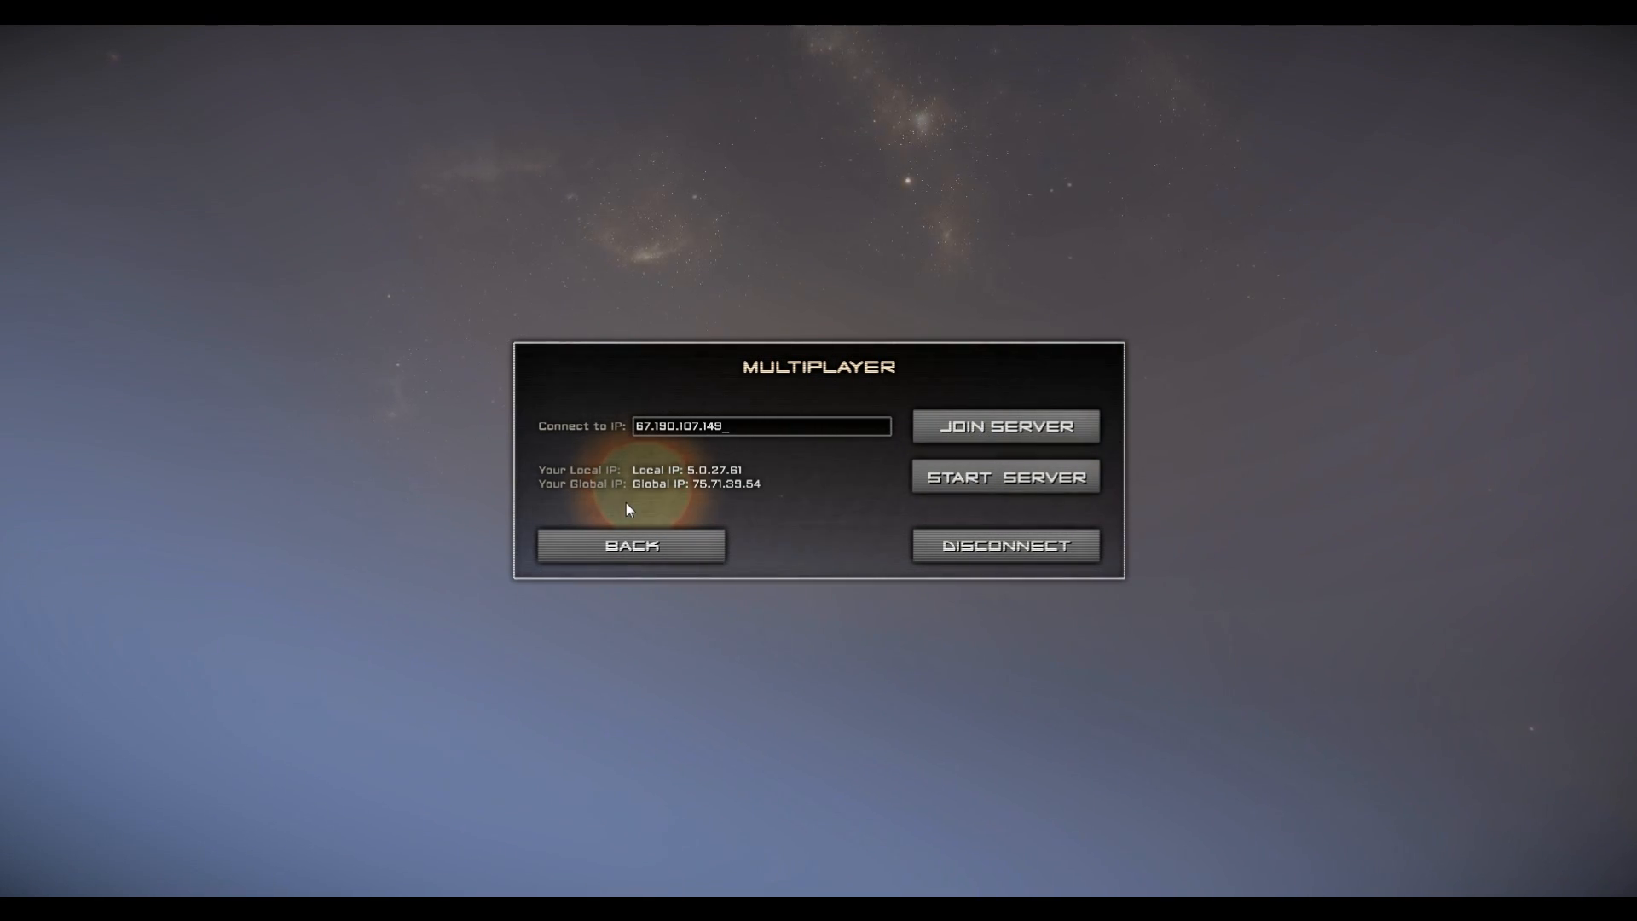
{"action": "mouse_move", "coordinate": [663, 495]}
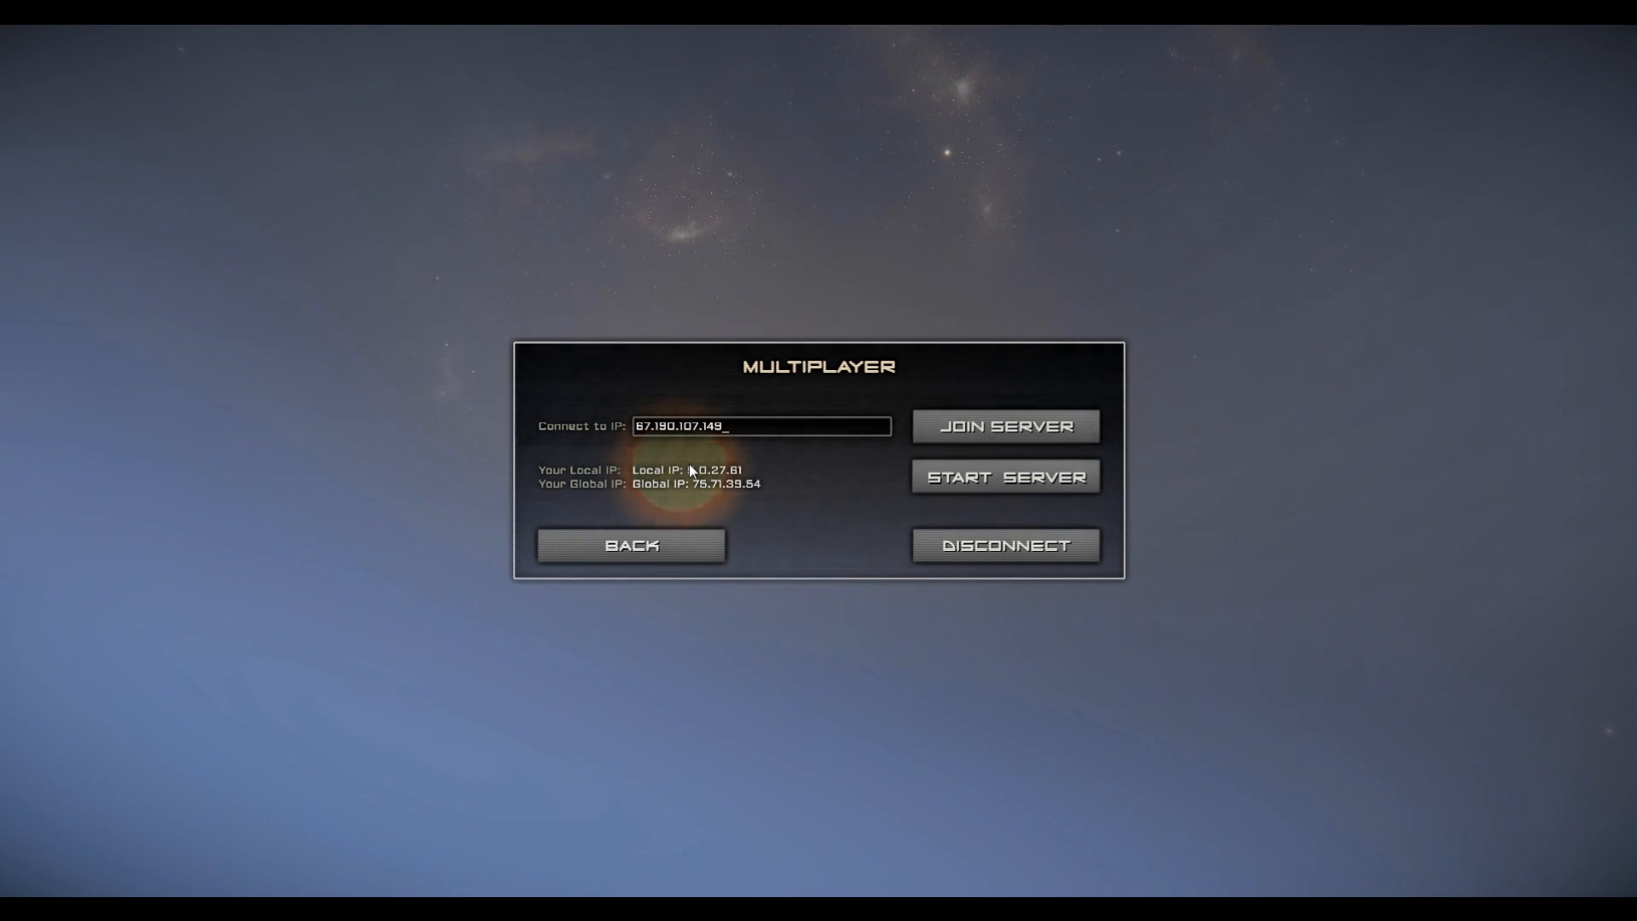
{"action": "mouse_move", "coordinate": [719, 493]}
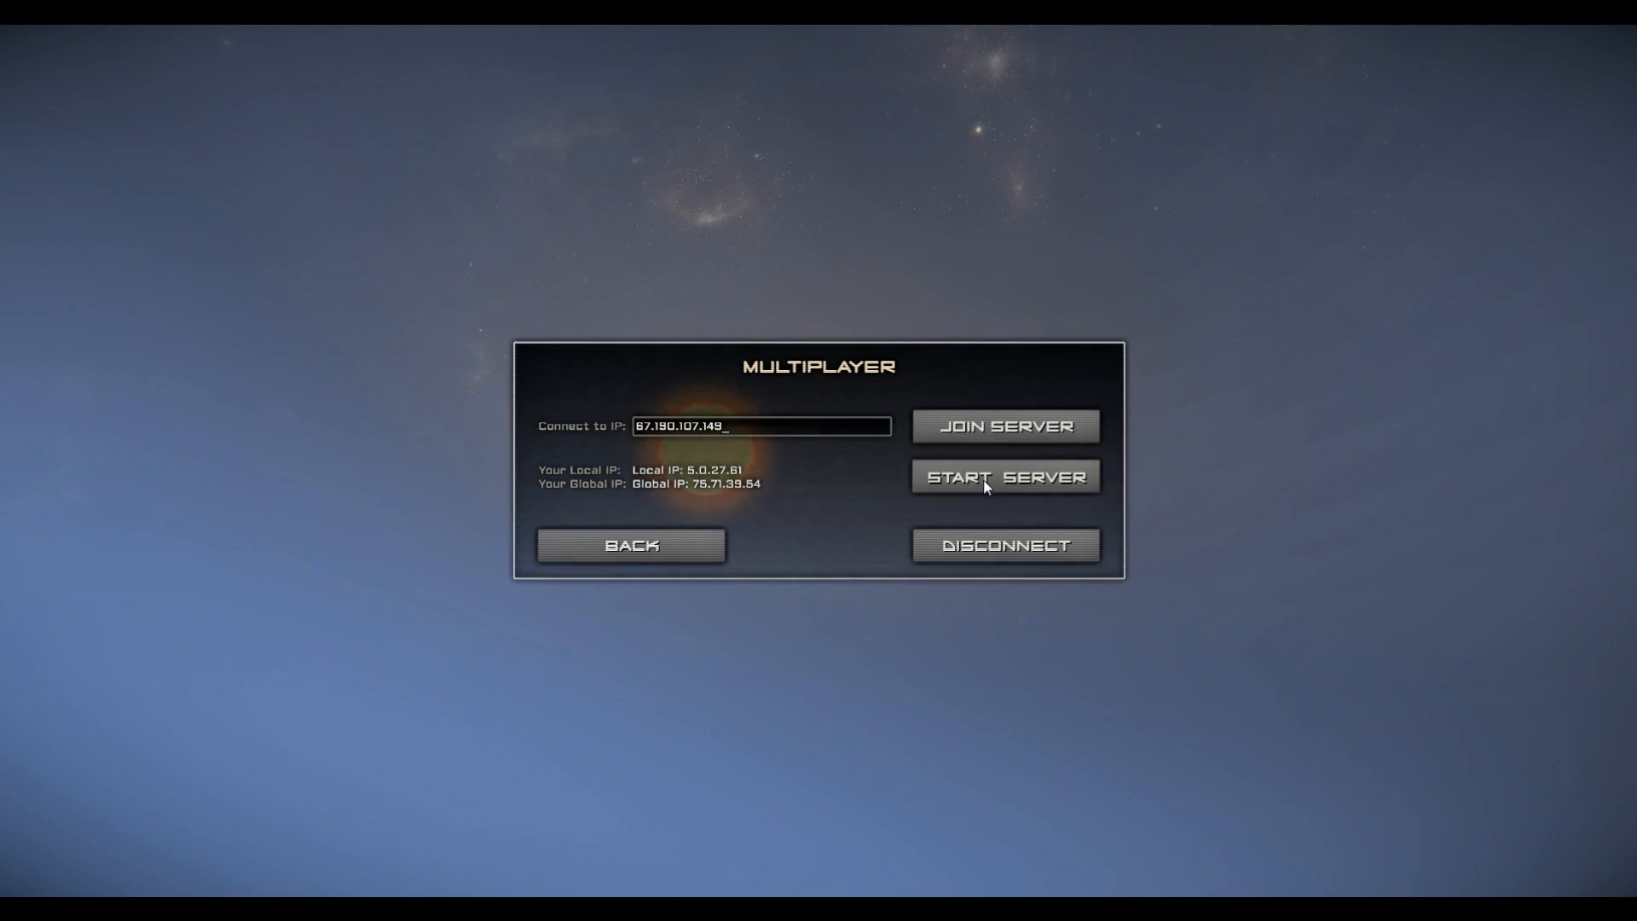
Start hosting a game: port-forwarding guidance, Fort Defense mode, eight maximum players.
{"action": "left_click", "coordinate": [1003, 478]}
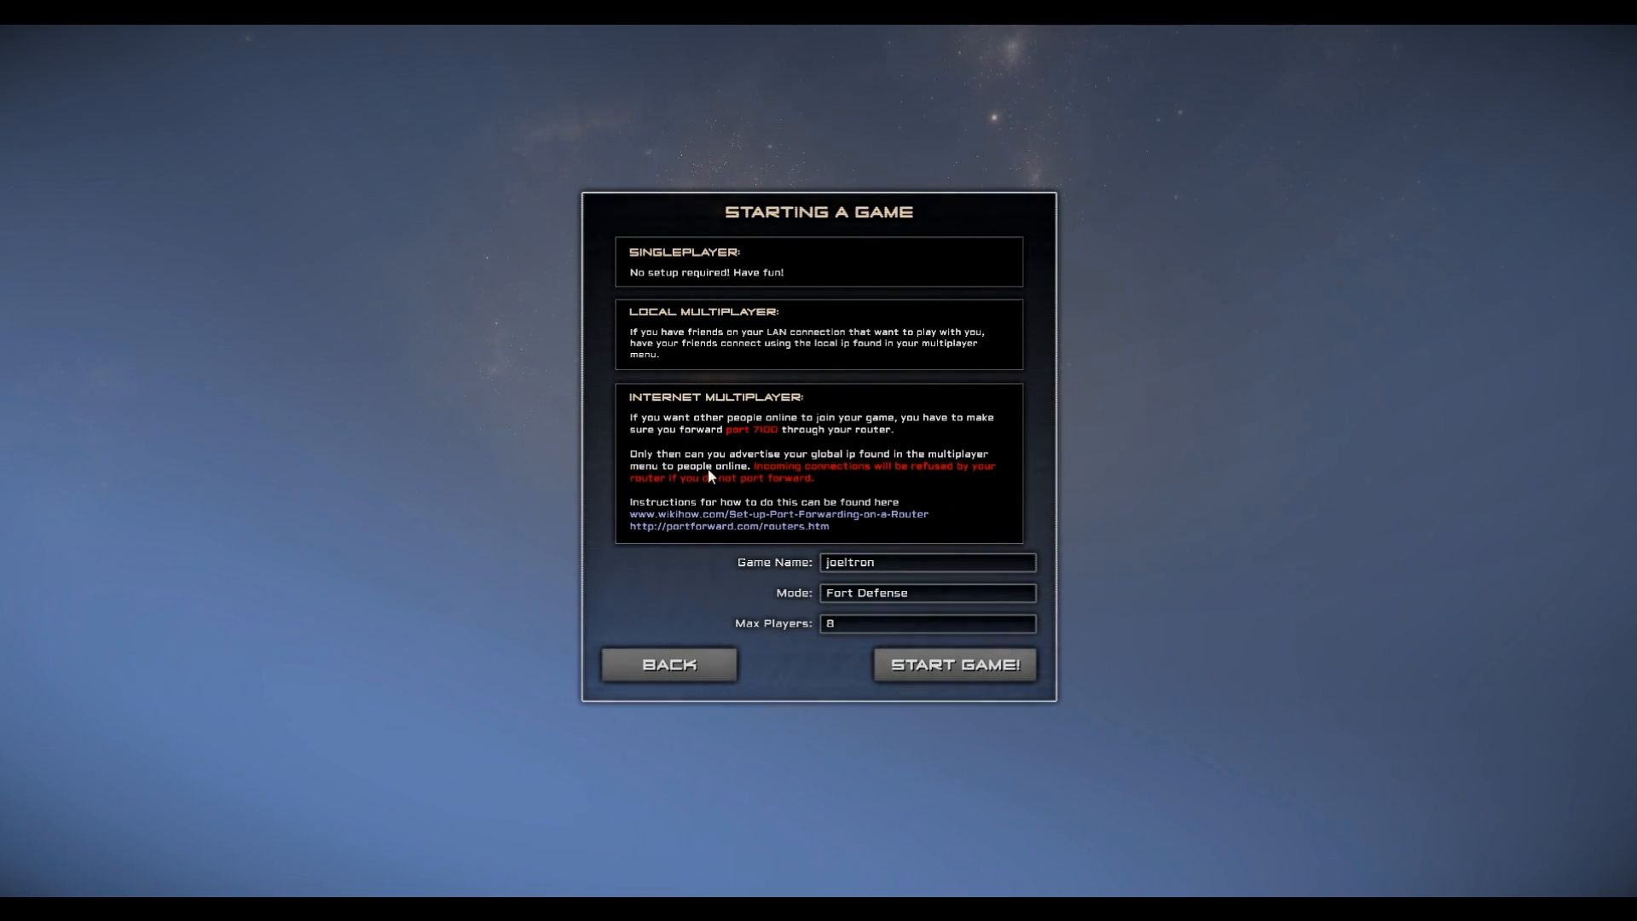
{"action": "mouse_move", "coordinate": [761, 440]}
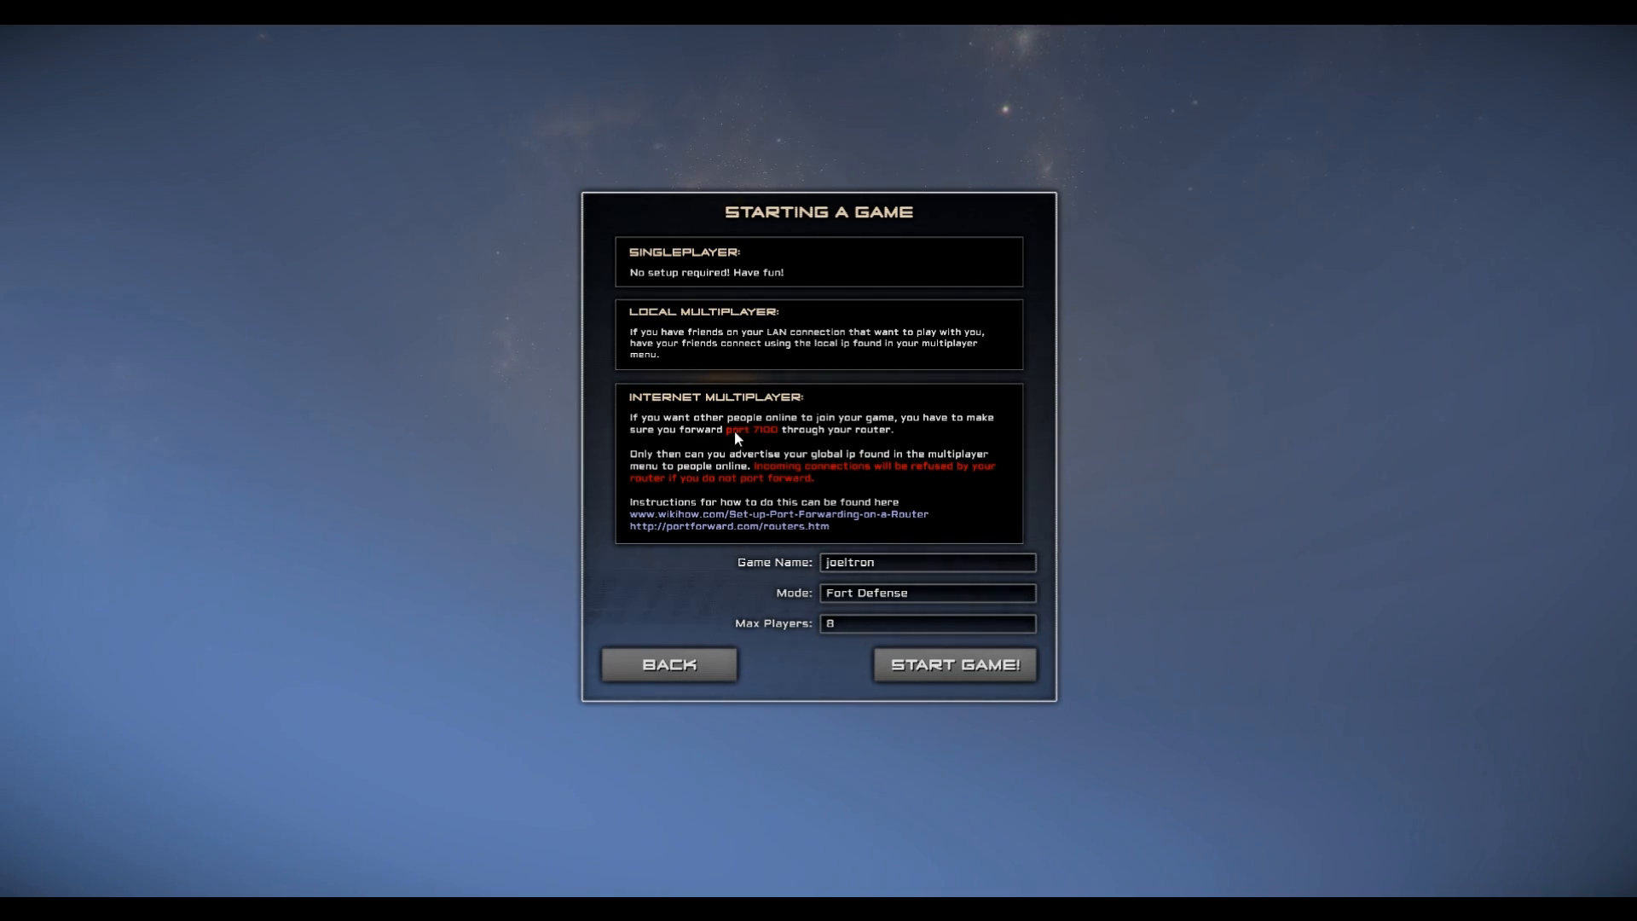
{"action": "mouse_move", "coordinate": [694, 525]}
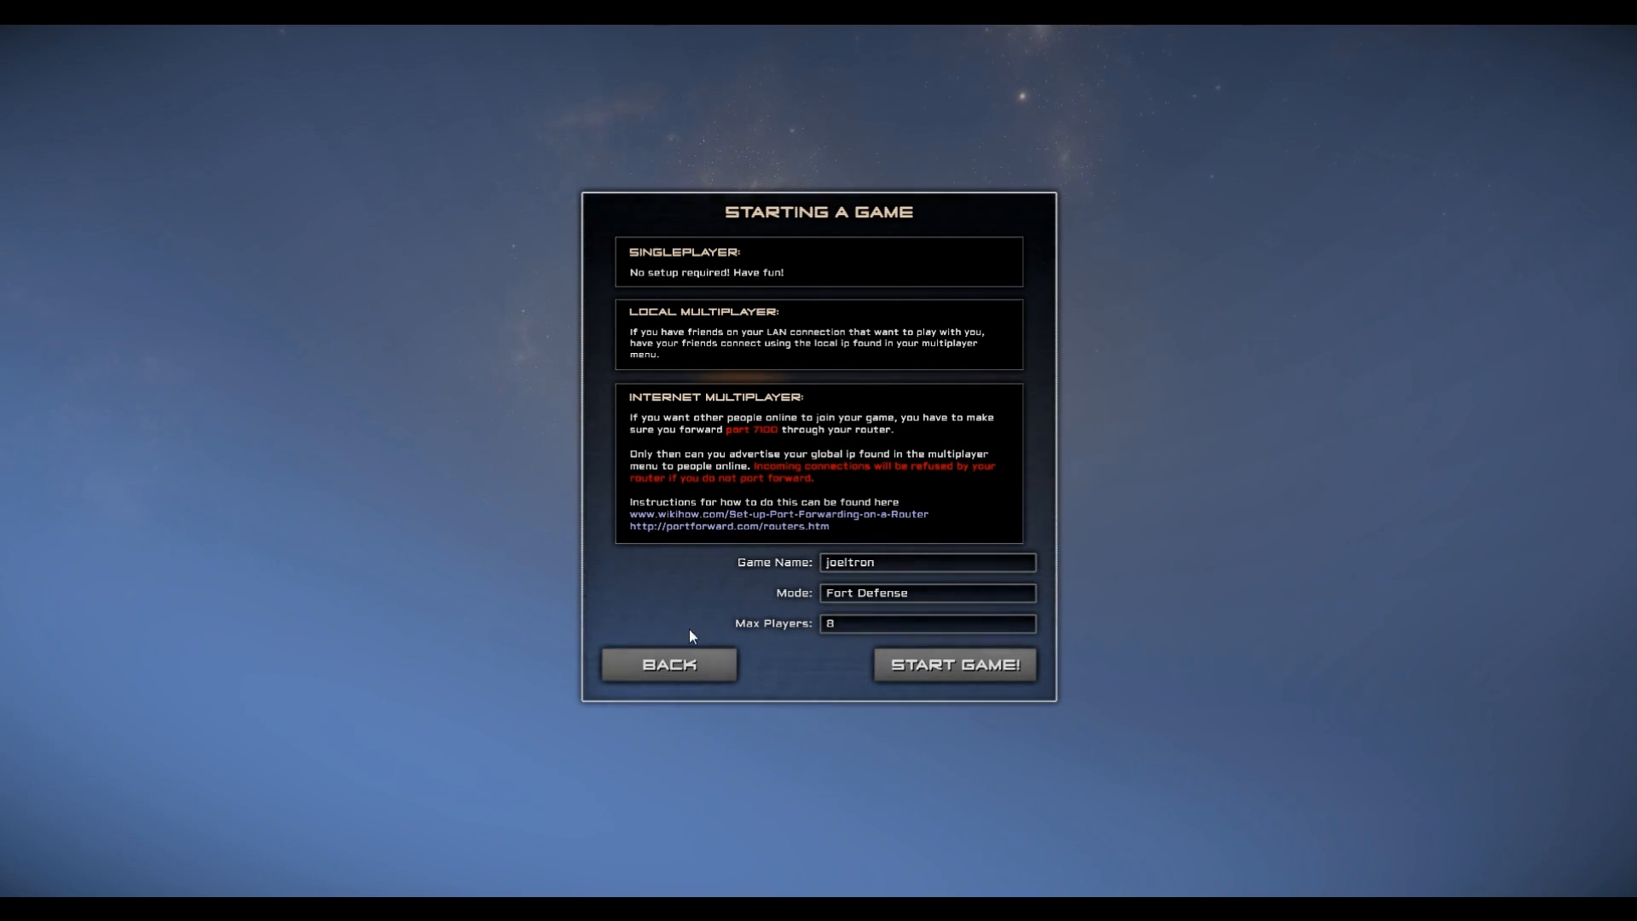
Back out of hosting to the main menu and show the Singleplayer modes Fort Defense and Creative.
{"action": "left_click", "coordinate": [669, 664]}
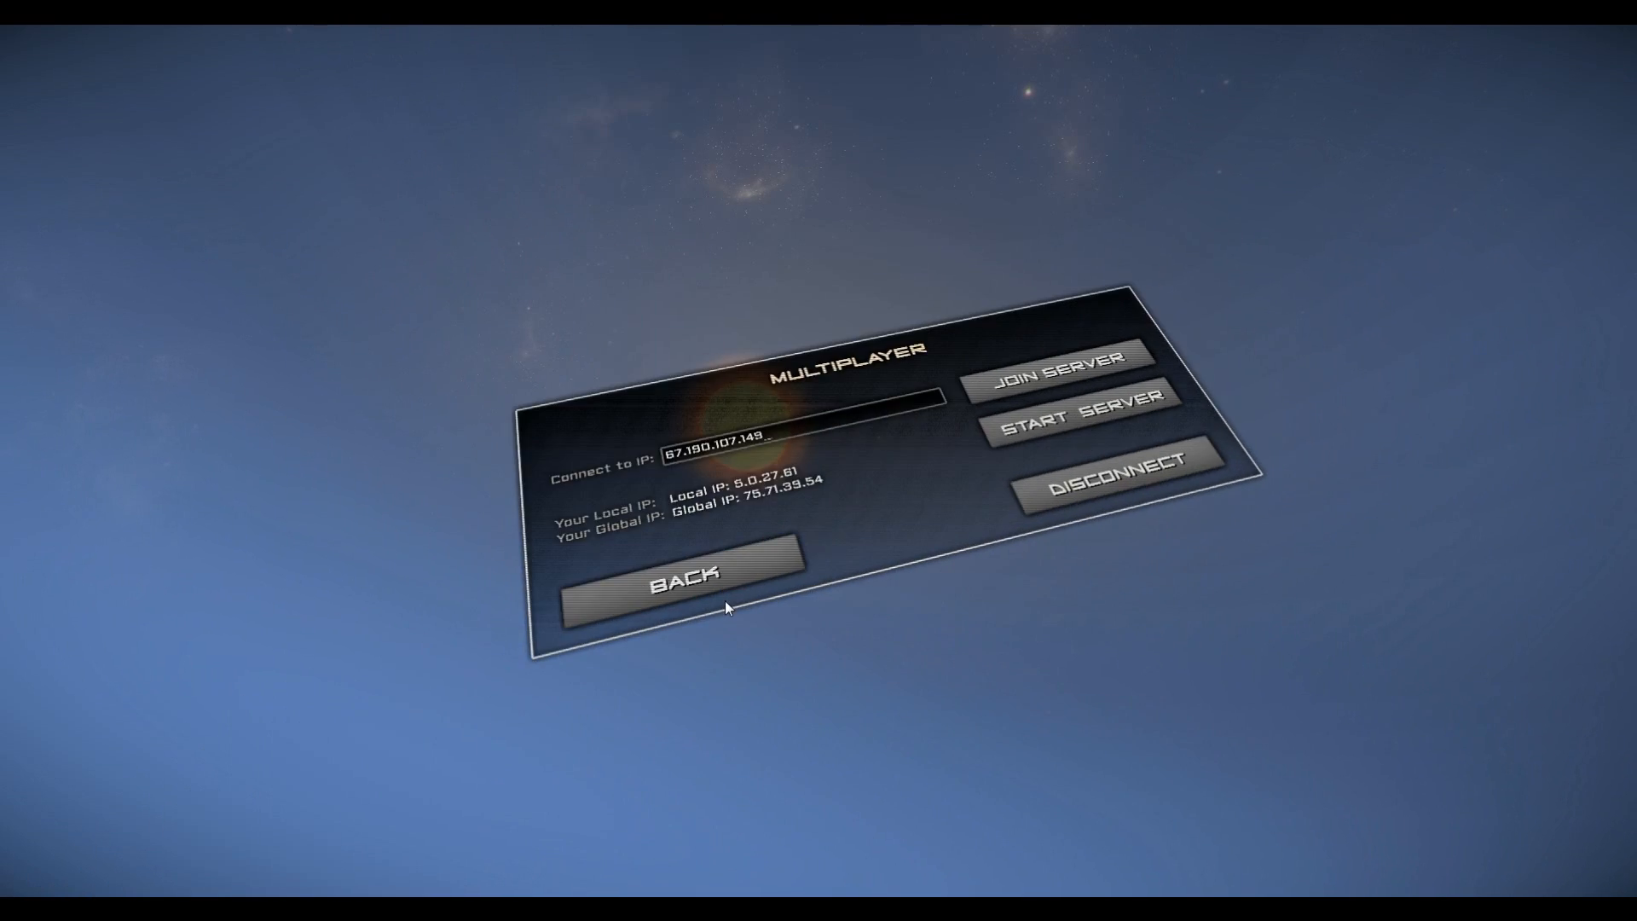
{"action": "left_click", "coordinate": [683, 582]}
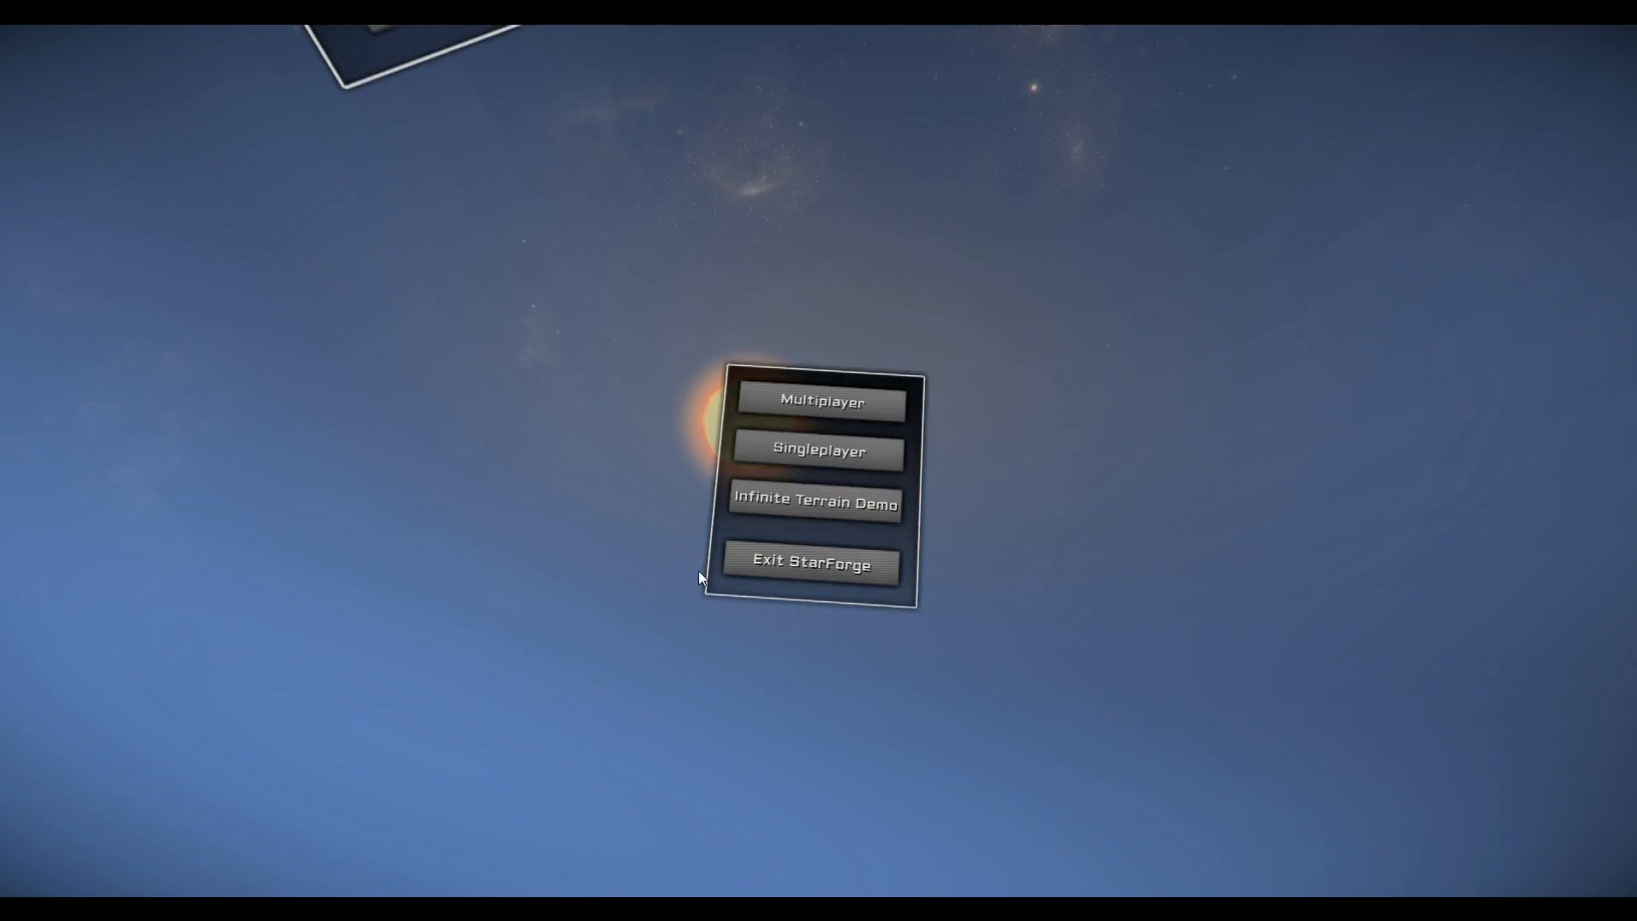
{"action": "left_click", "coordinate": [819, 450]}
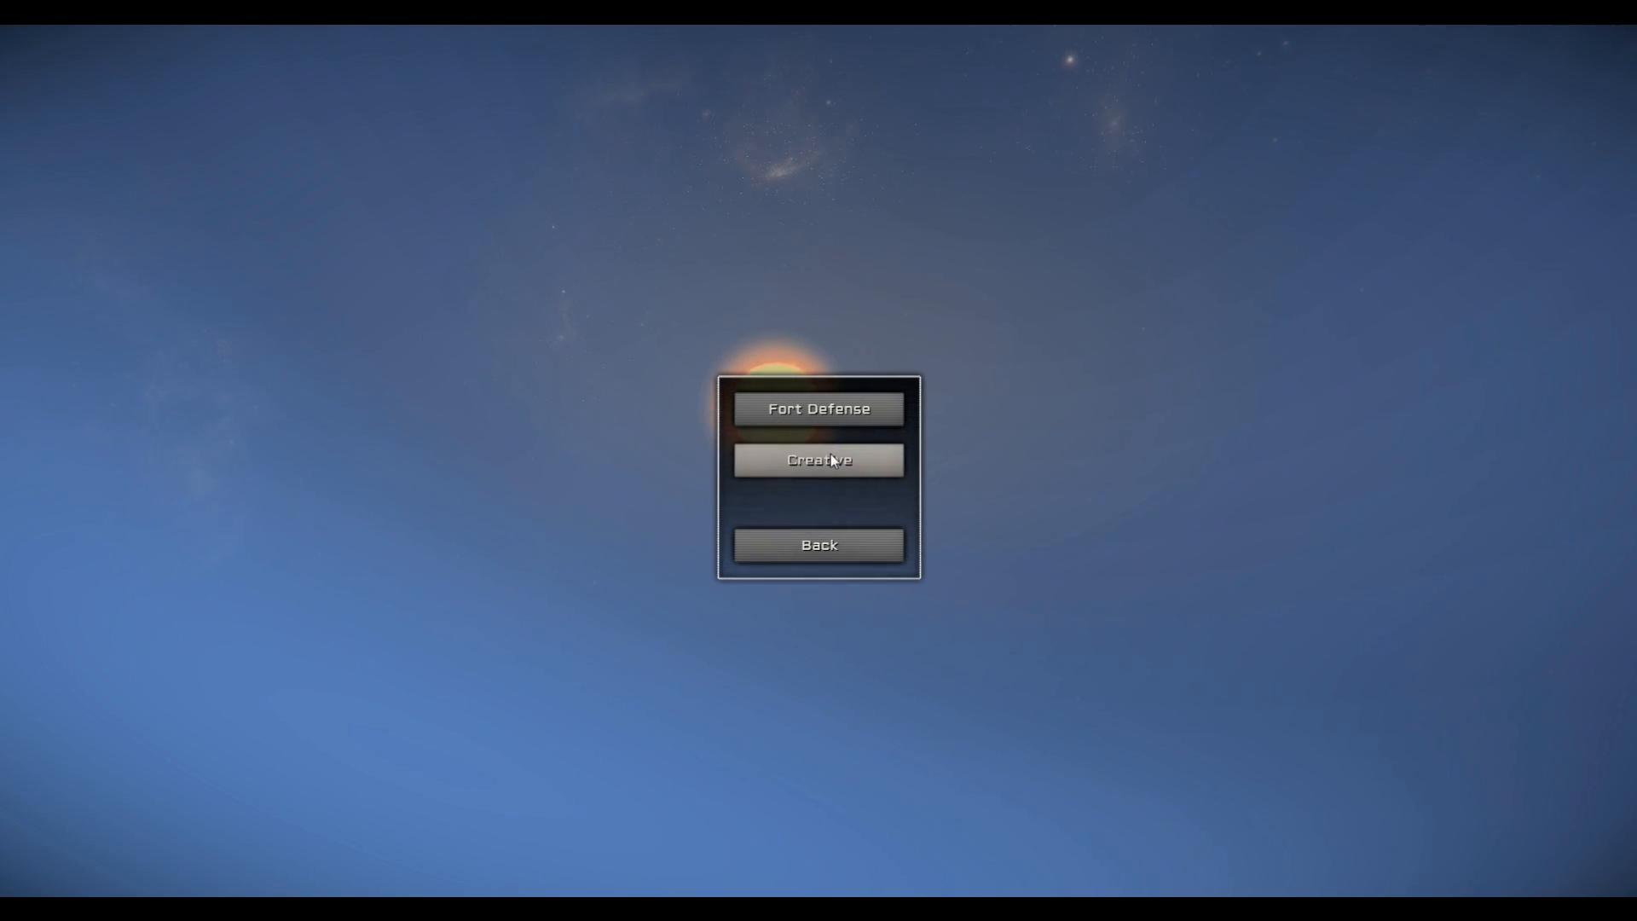
{"action": "left_click", "coordinate": [817, 458]}
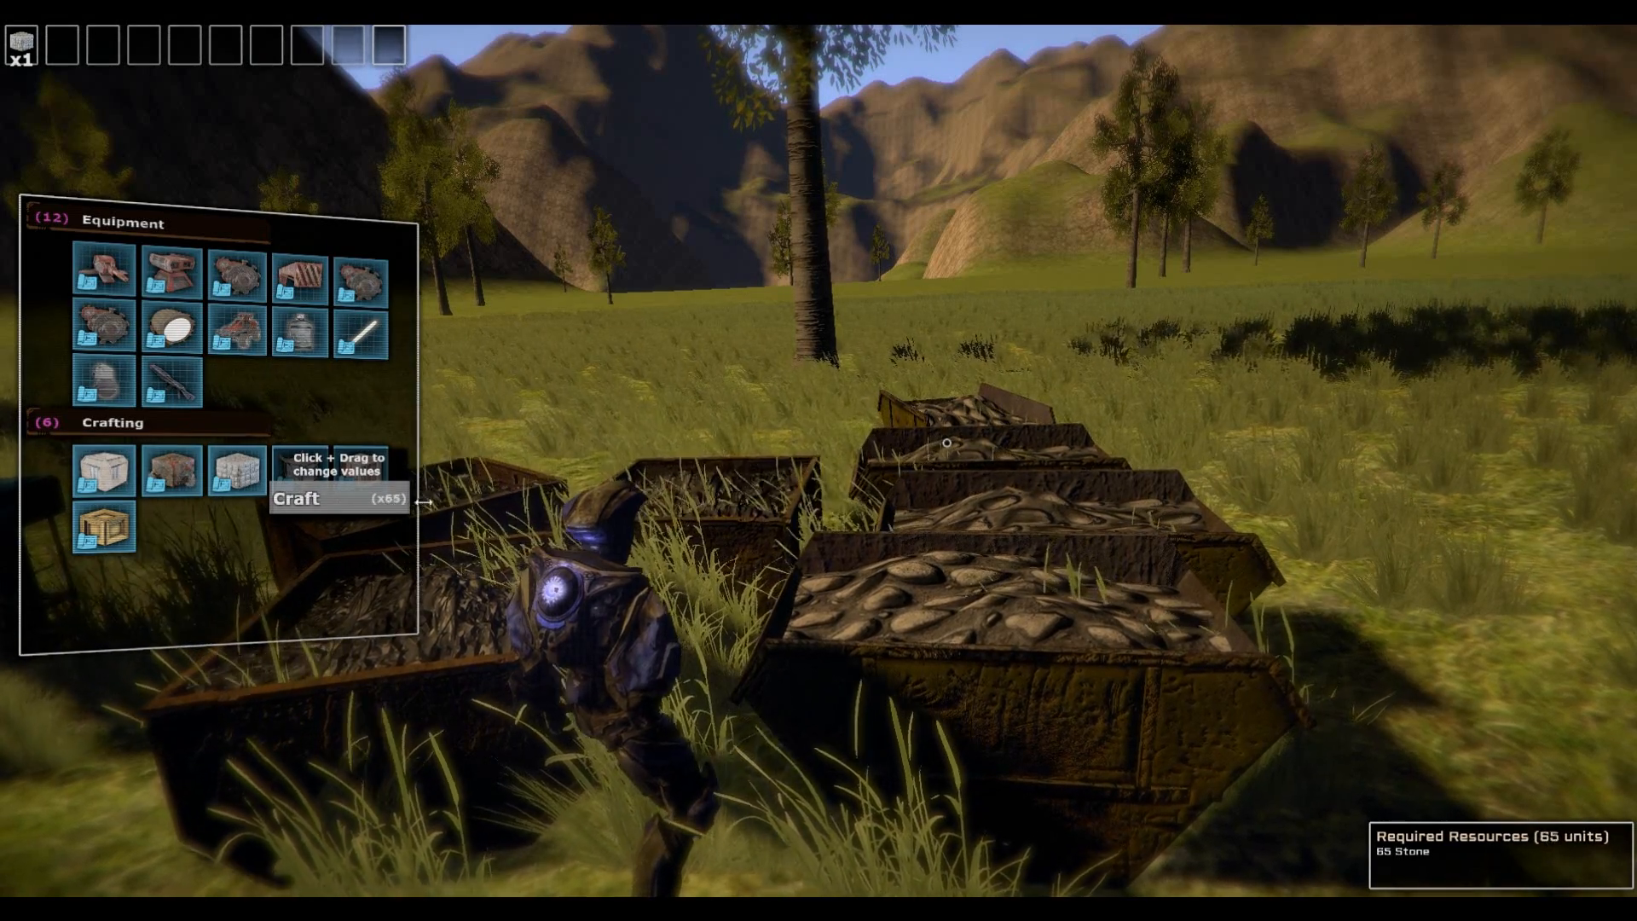
Raise the stone-block craft amount and craft a stack of 149 stone blocks.
{"action": "left_click_drag", "start_coordinate": [375, 502], "coordinate": [476, 501]}
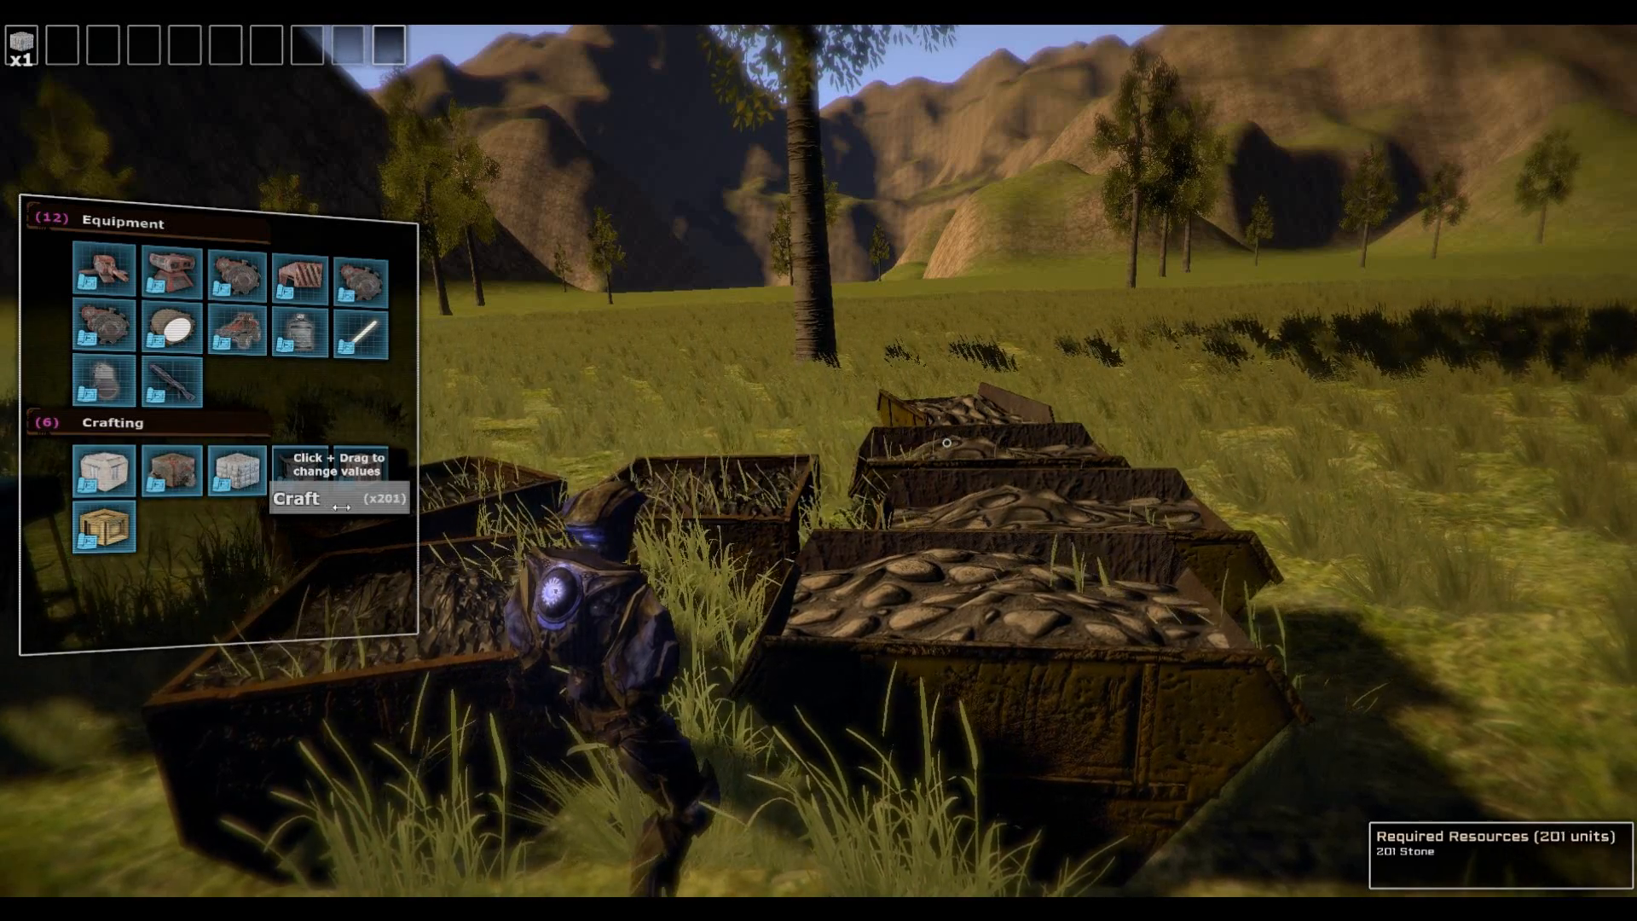
{"action": "left_click_drag", "start_coordinate": [343, 505], "coordinate": [174, 521]}
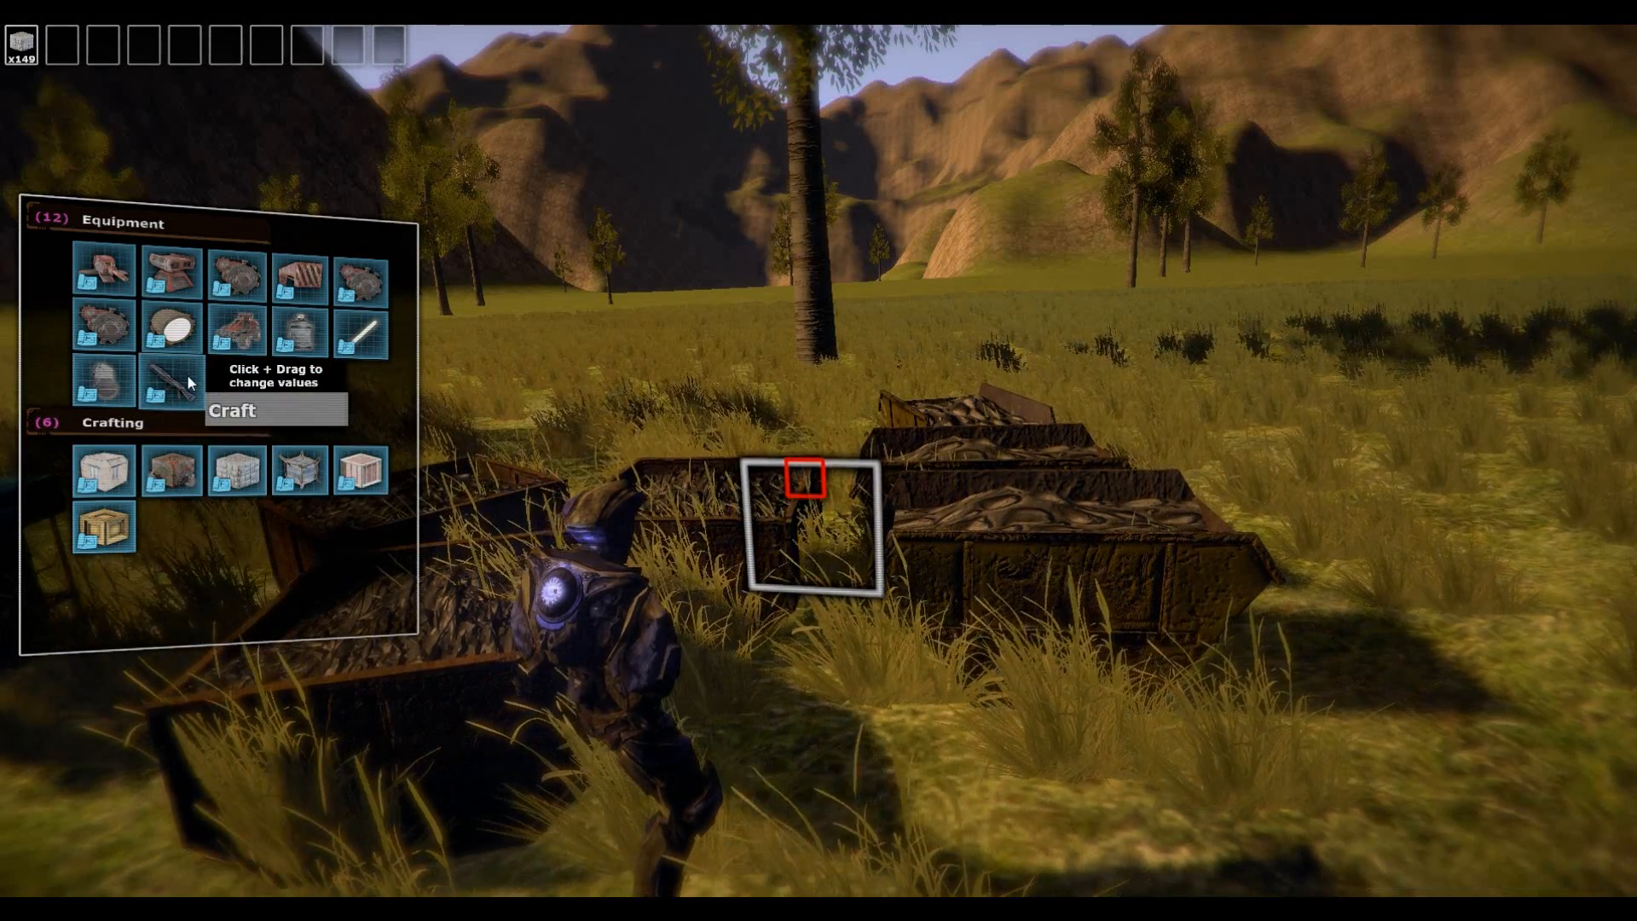
Craft one gun from 50 metal so the character holds it beside the stone stack.
{"action": "left_click_drag", "start_coordinate": [230, 411], "coordinate": [303, 411]}
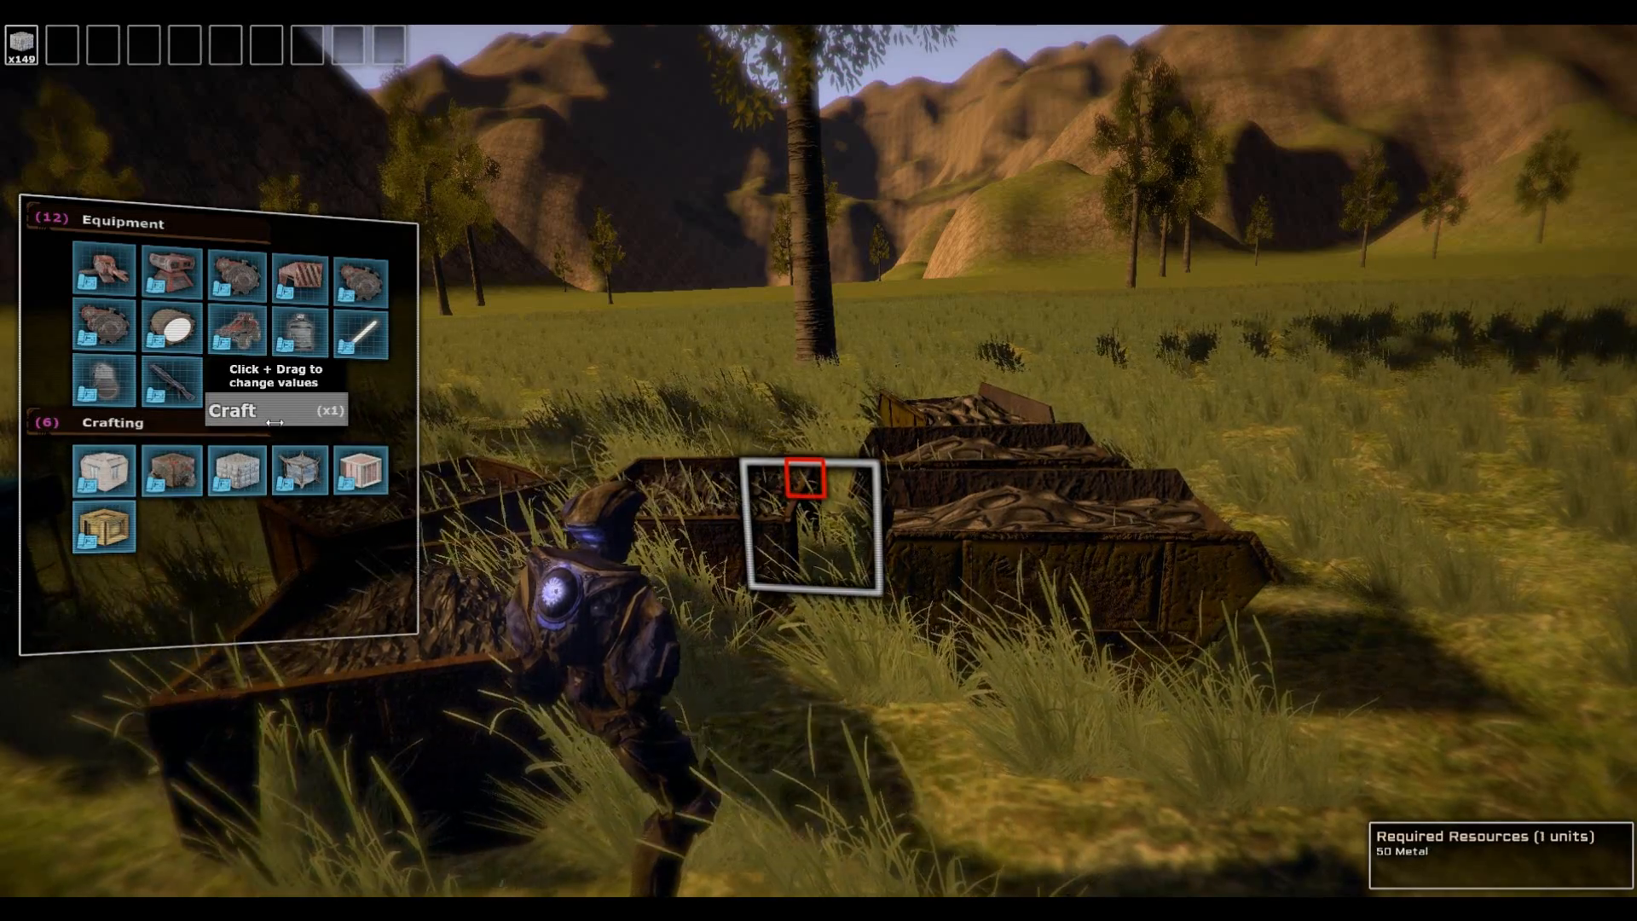
{"action": "left_click", "coordinate": [274, 409]}
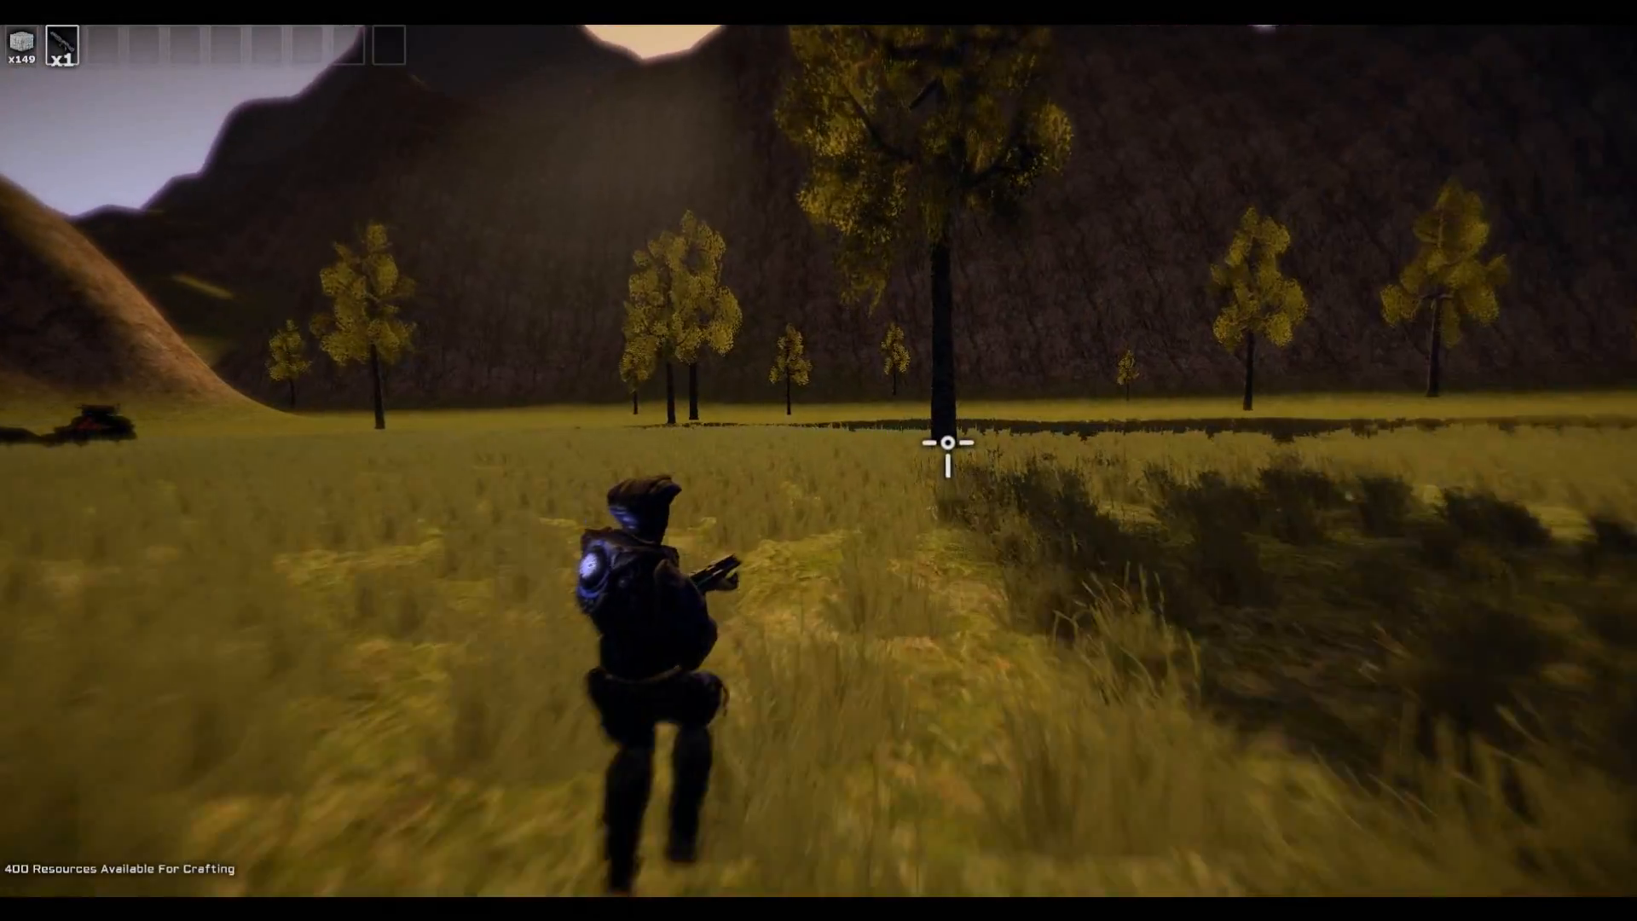
{"action": "left_click", "coordinate": [946, 443]}
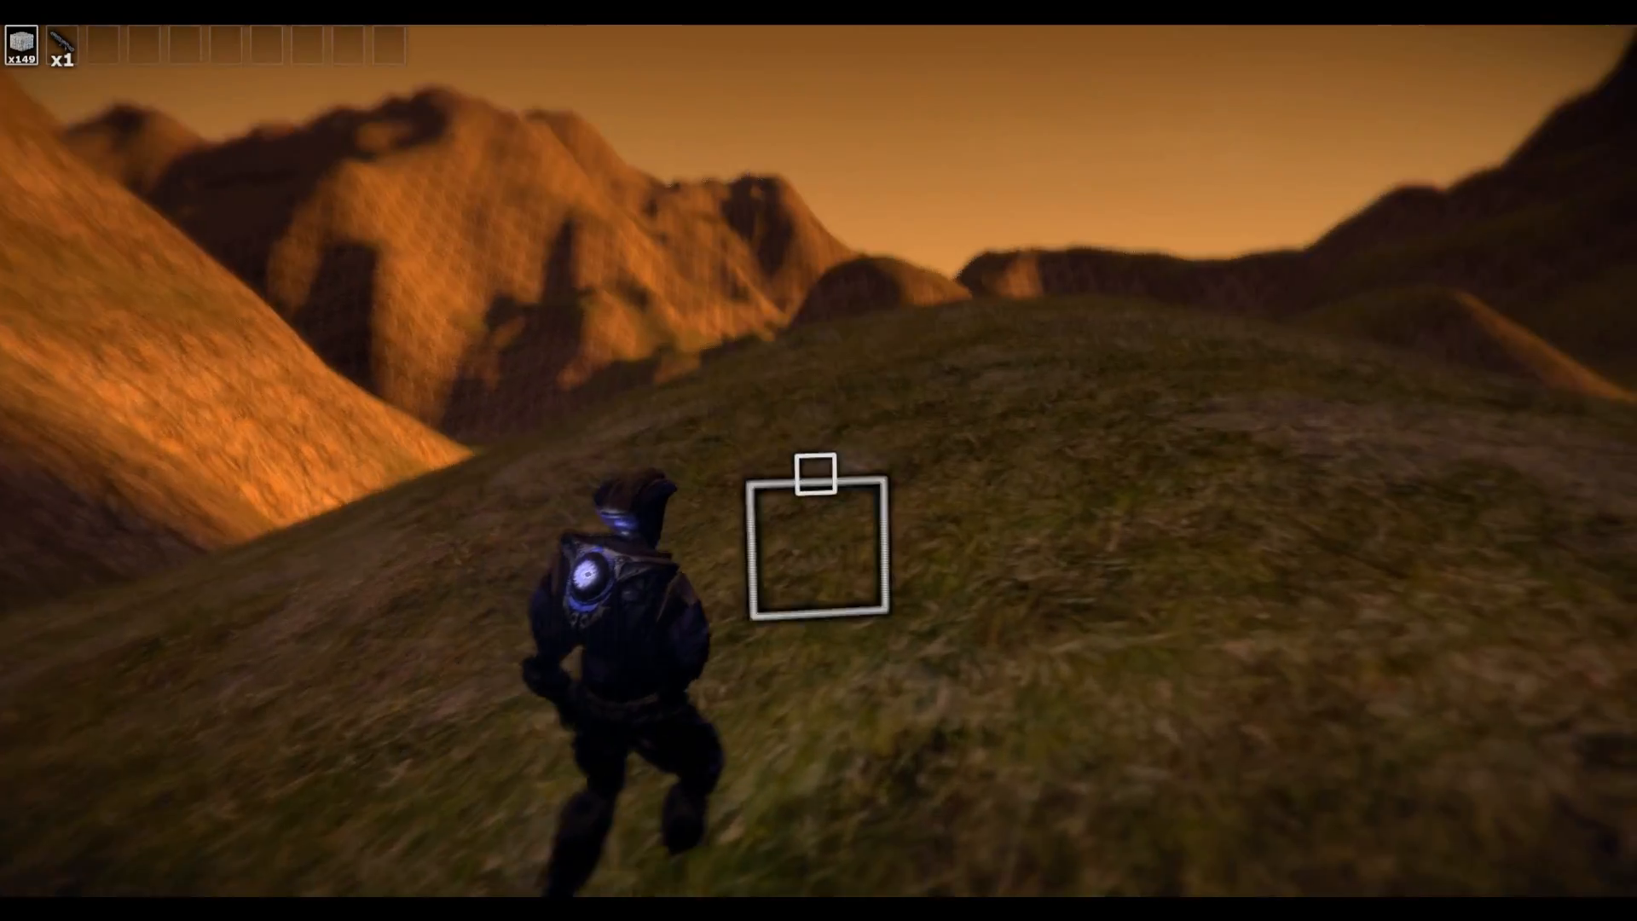
Place stone blocks on the grassy hillside to lay a floor, using 26 of the 149 blocks.
{"action": "left_click", "coordinate": [821, 476]}
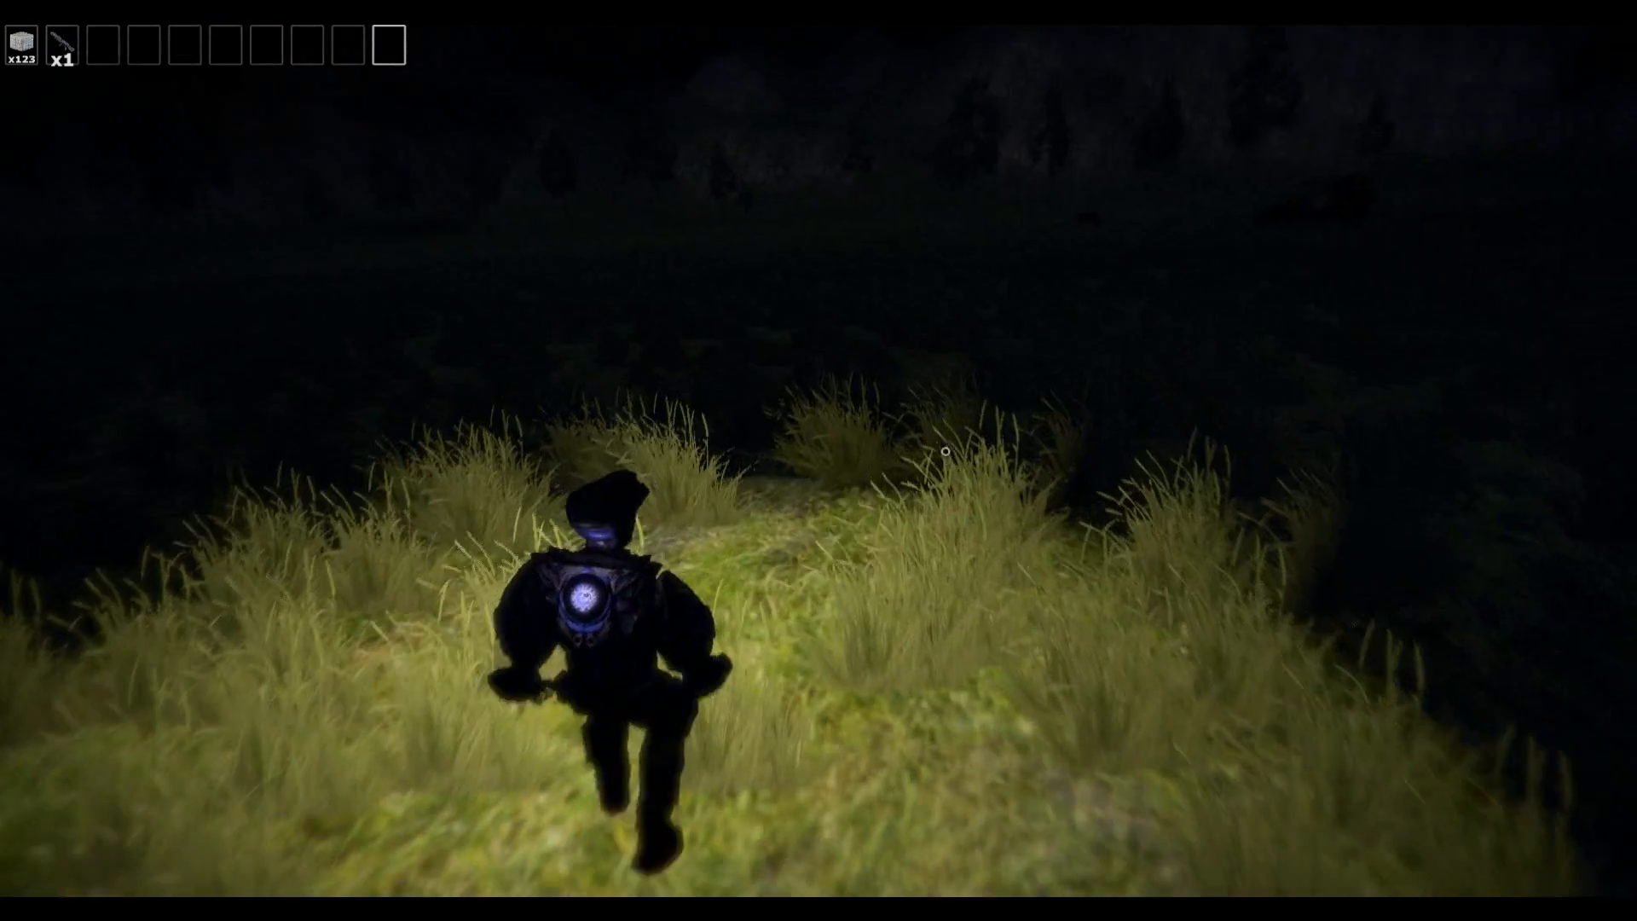
Run forward over the grassy ridge toward the structure with the glowing pink screen.
{"action": "key", "text": "w"}
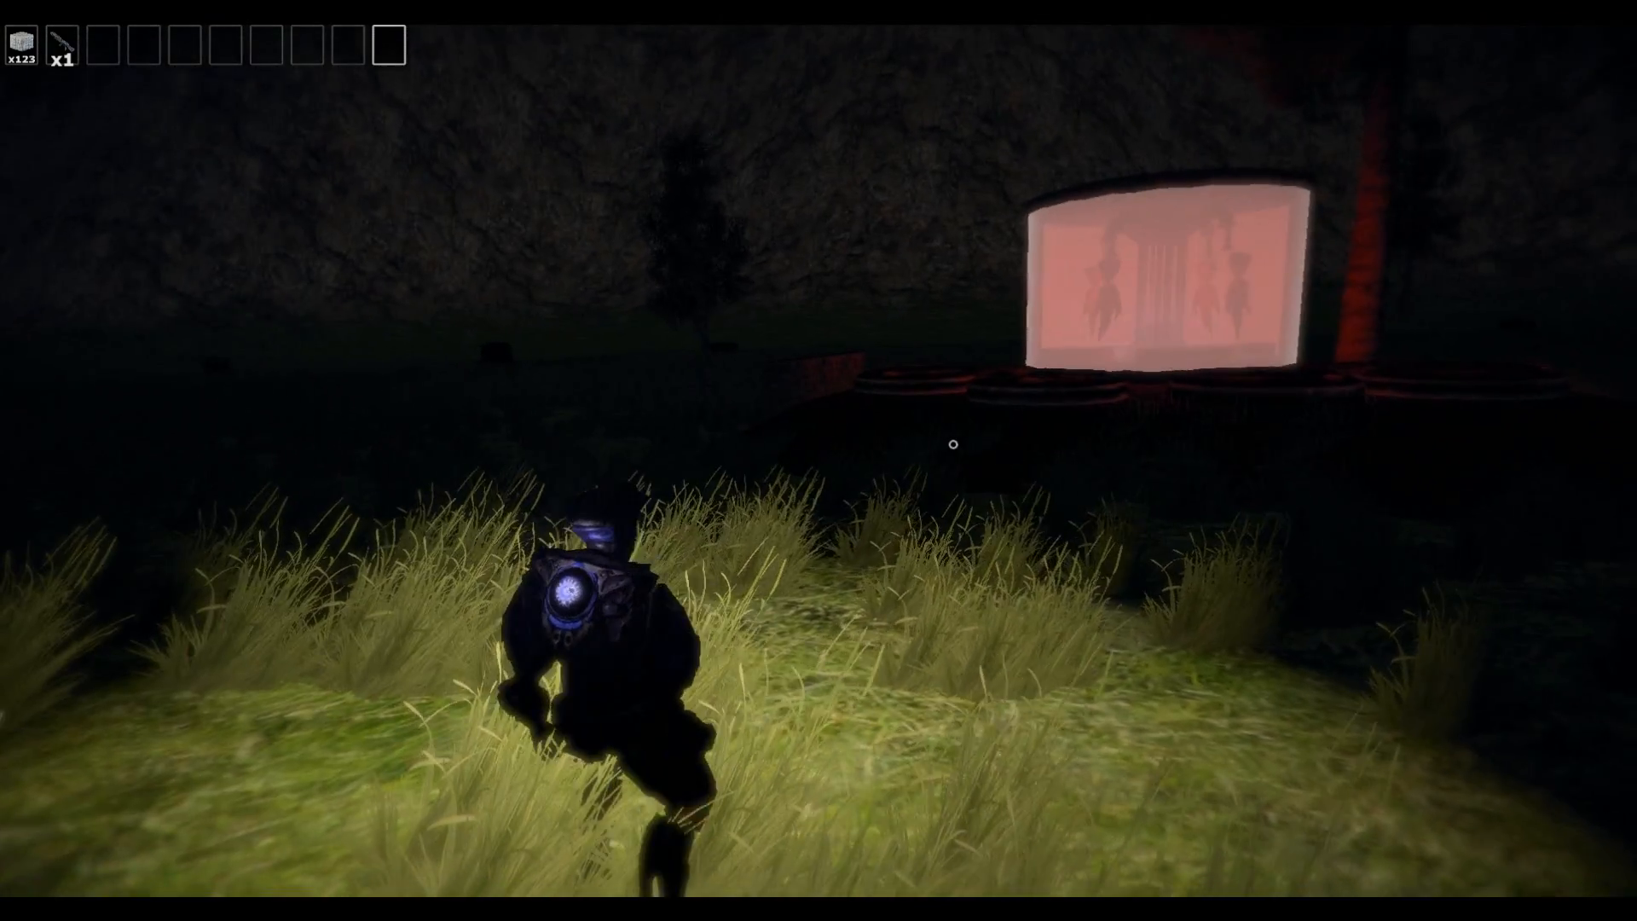